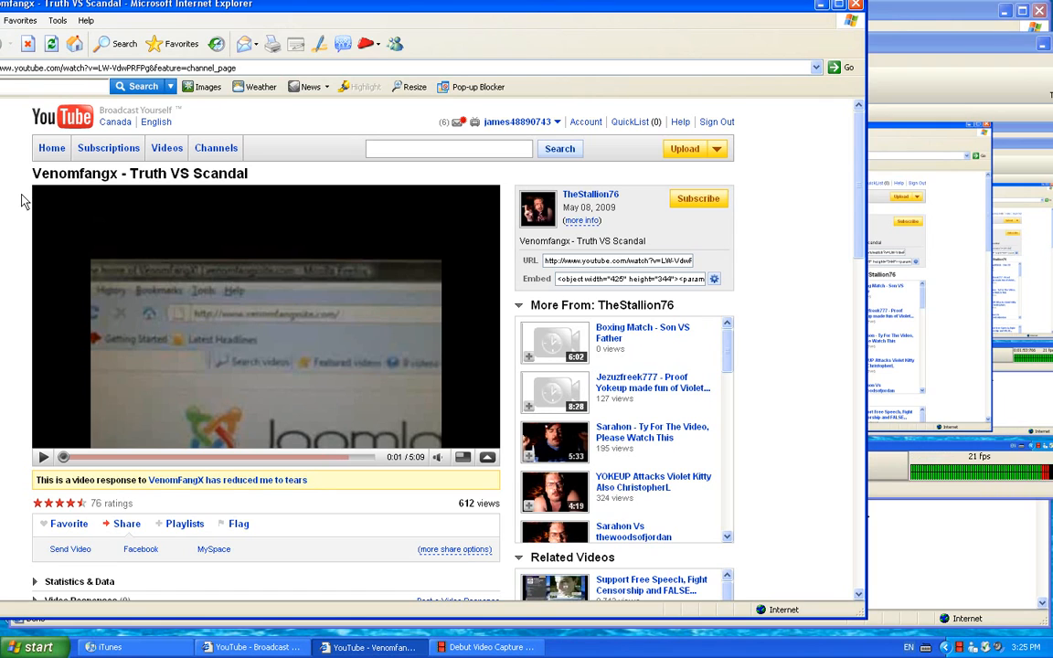
mouse_move(34, 489)
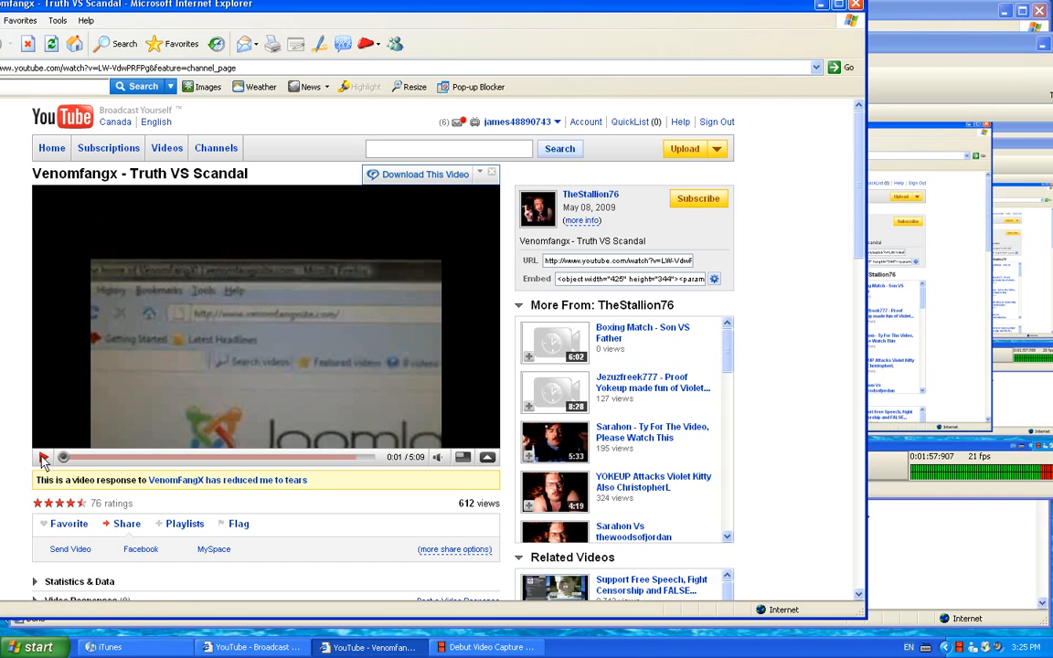
Play the Truth VS Scandal video in stretches, stopping at 0:23 on the venomfangxsite.com page
left_click(43, 457)
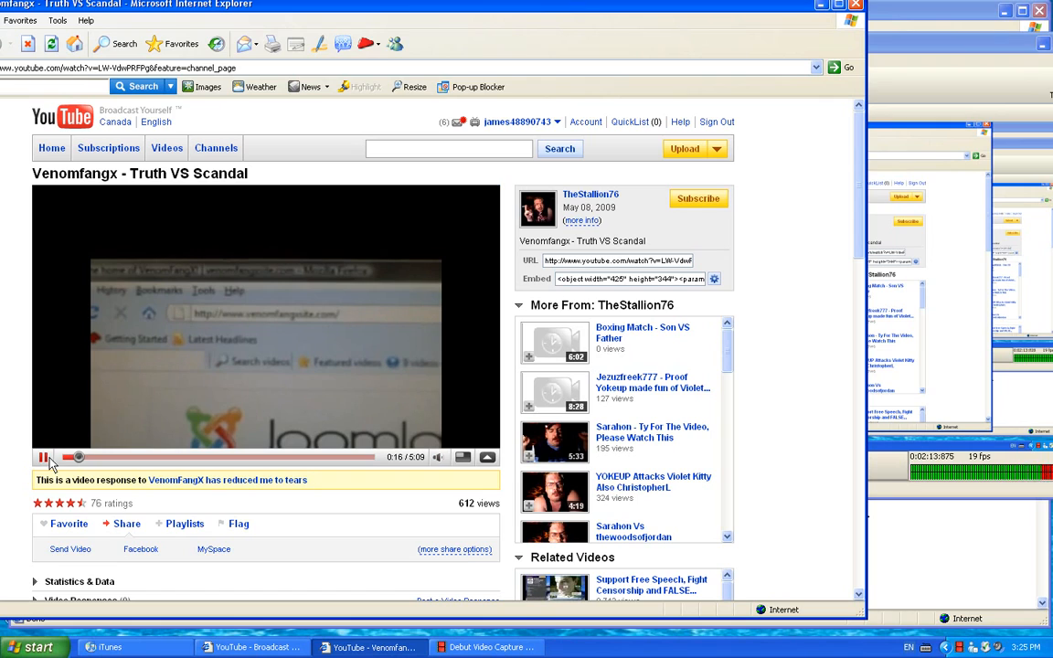
left_click(43, 457)
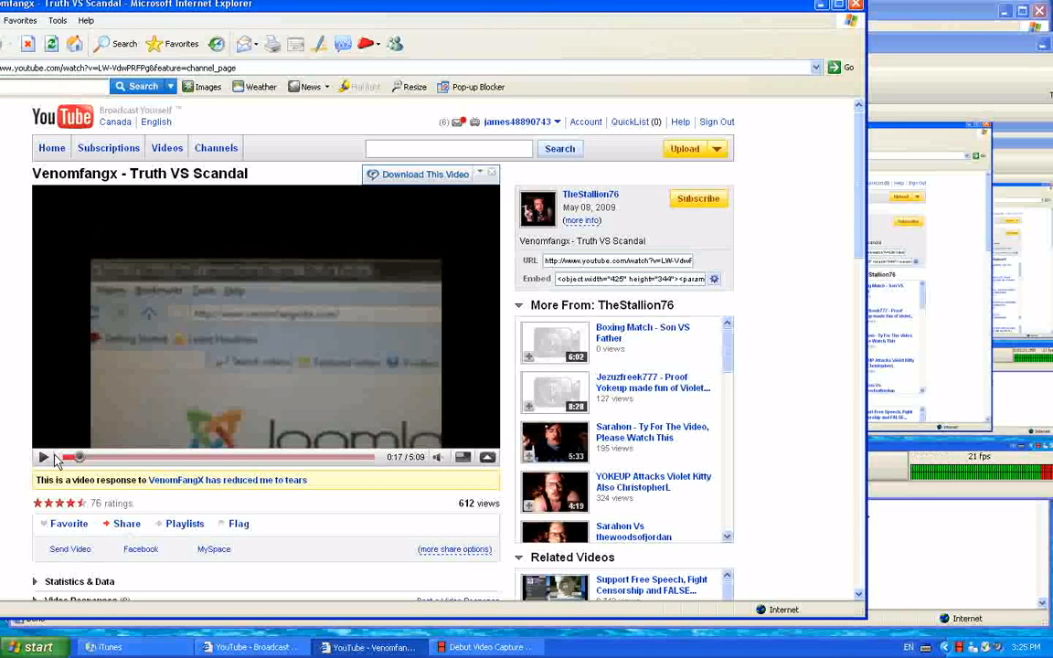
left_click(43, 457)
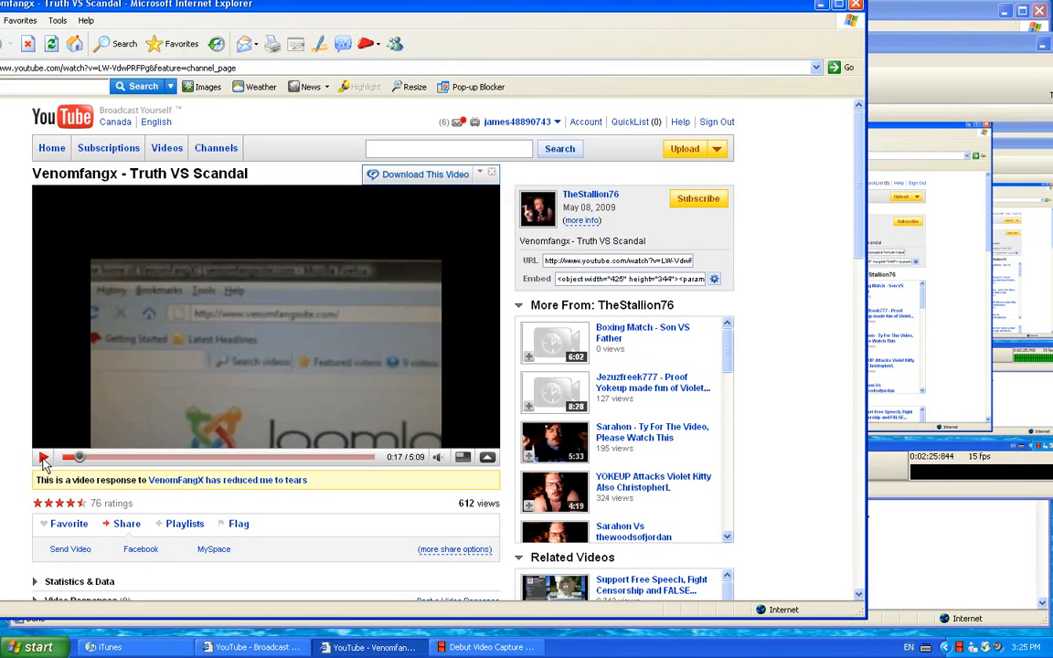
left_click(43, 456)
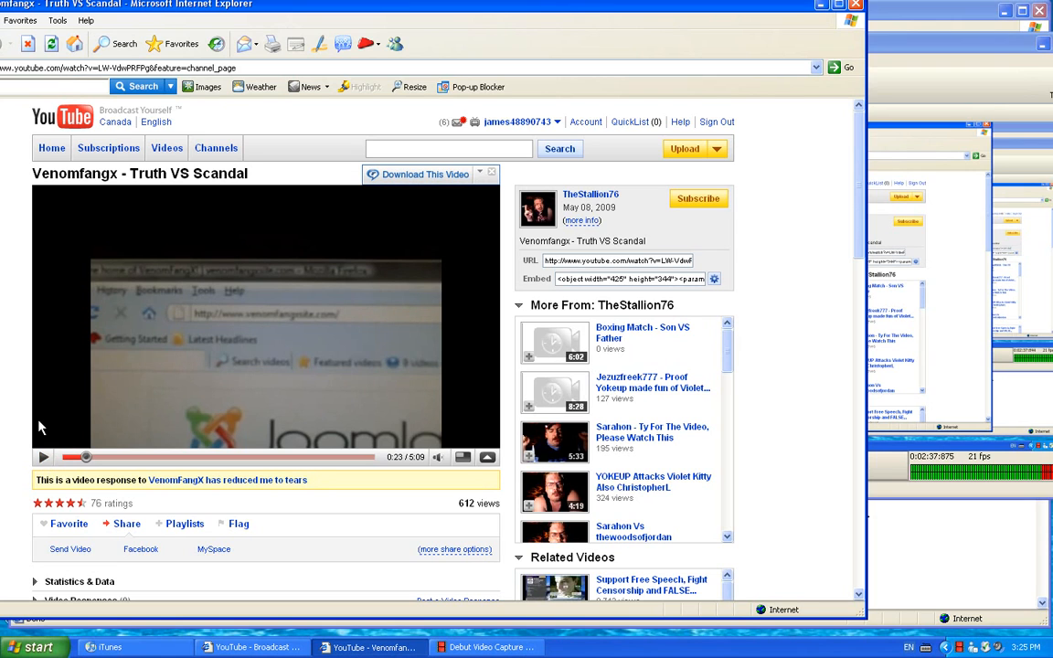
left_click(491, 172)
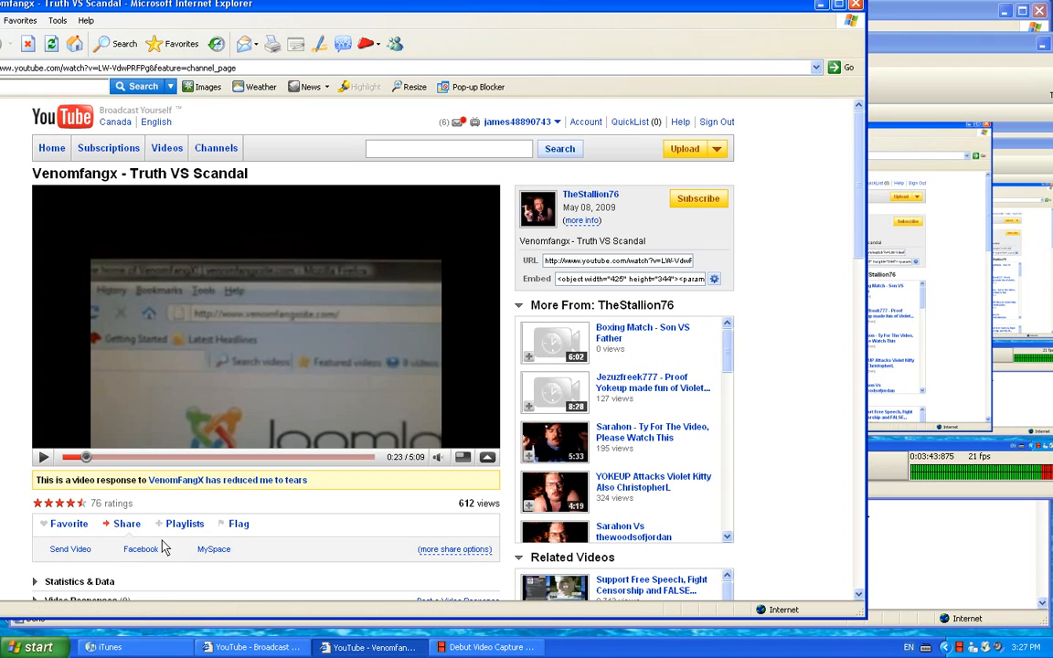
mouse_move(151, 532)
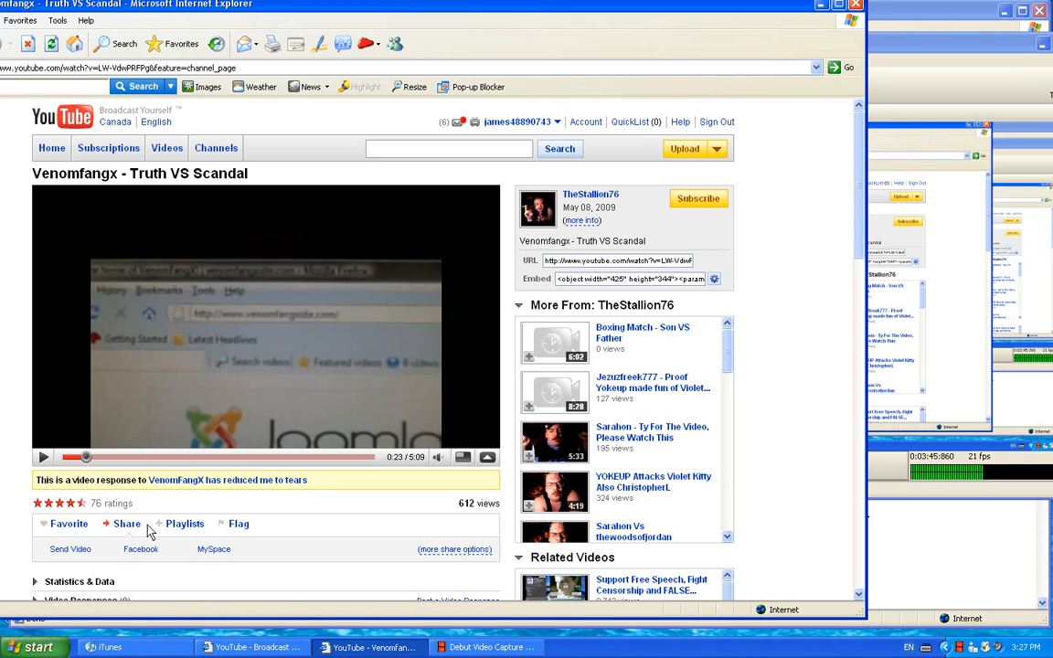
left_click(43, 523)
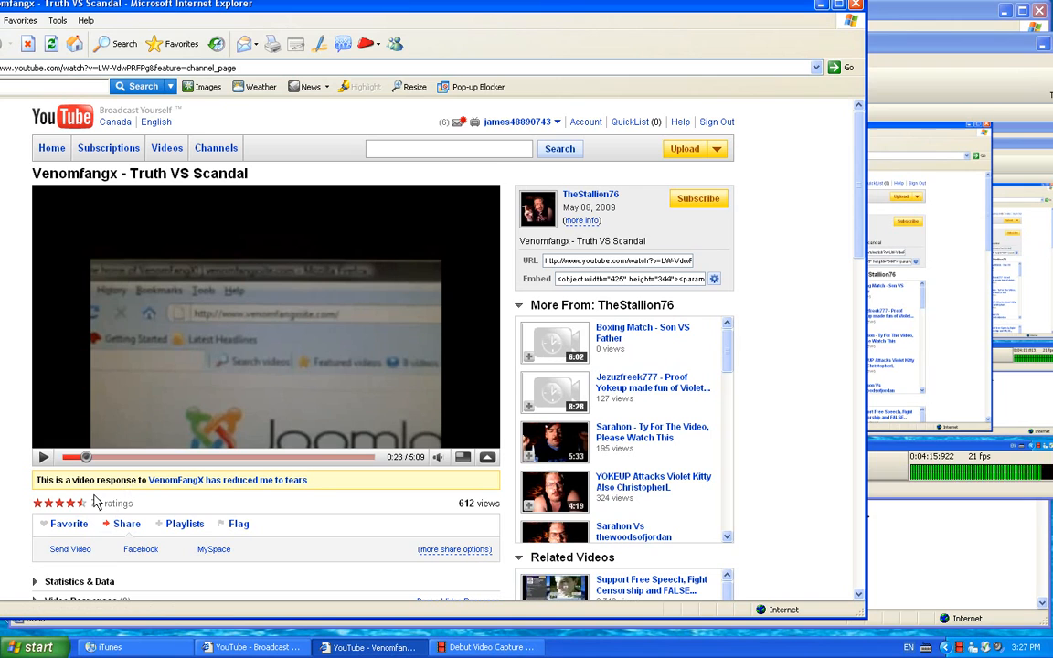
Pause the video at 4:40 on the site-offline notice, then bring Debut Video Capture forward
left_click(43, 457)
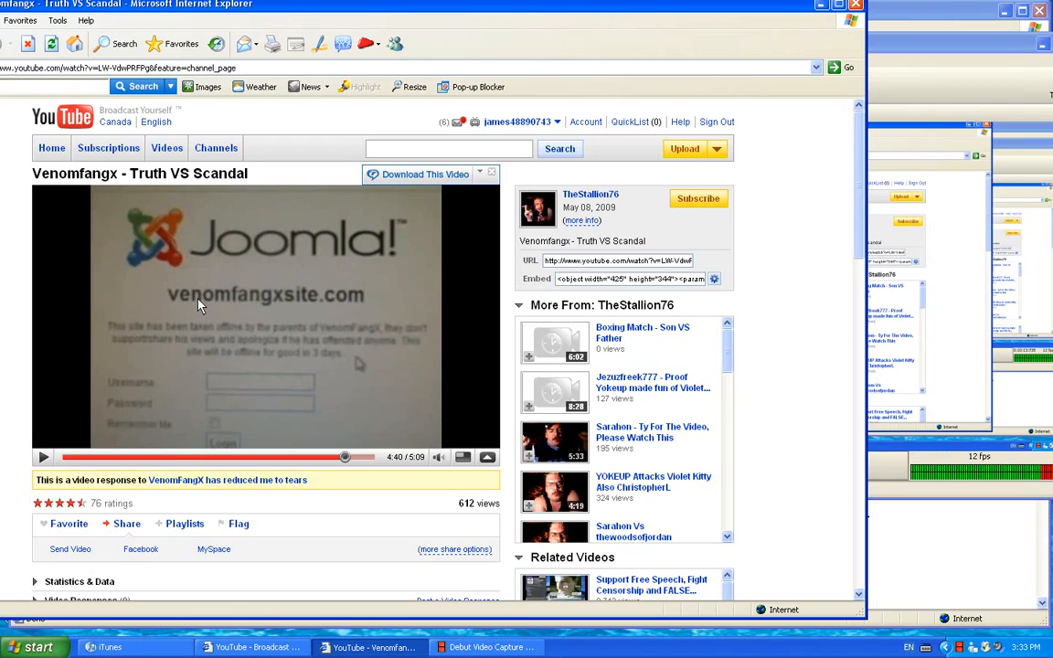
mouse_move(397, 372)
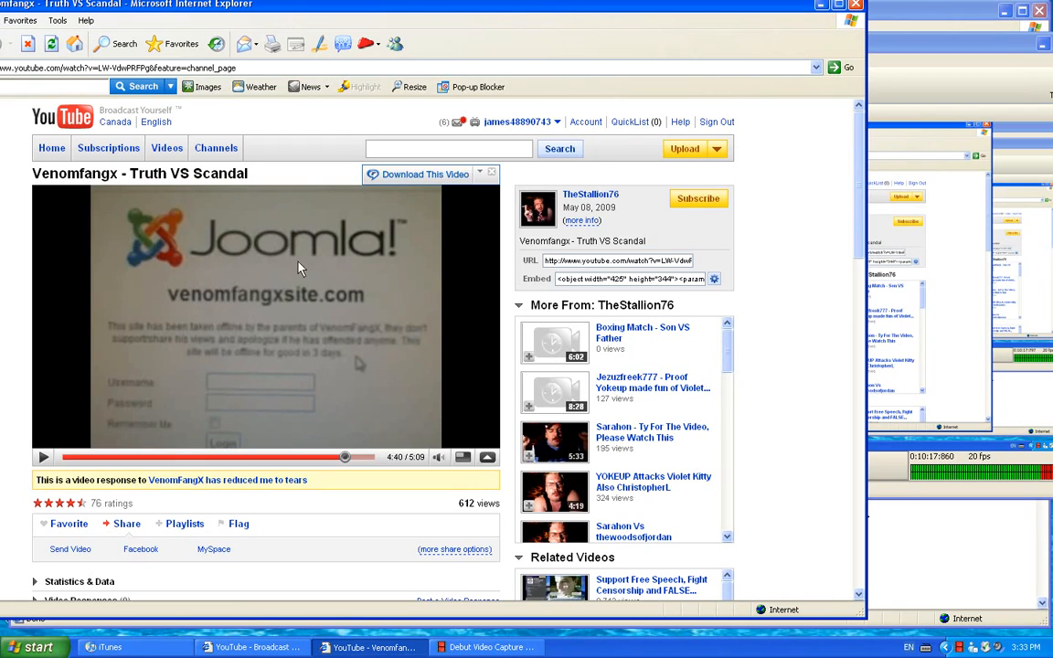
mouse_move(222, 324)
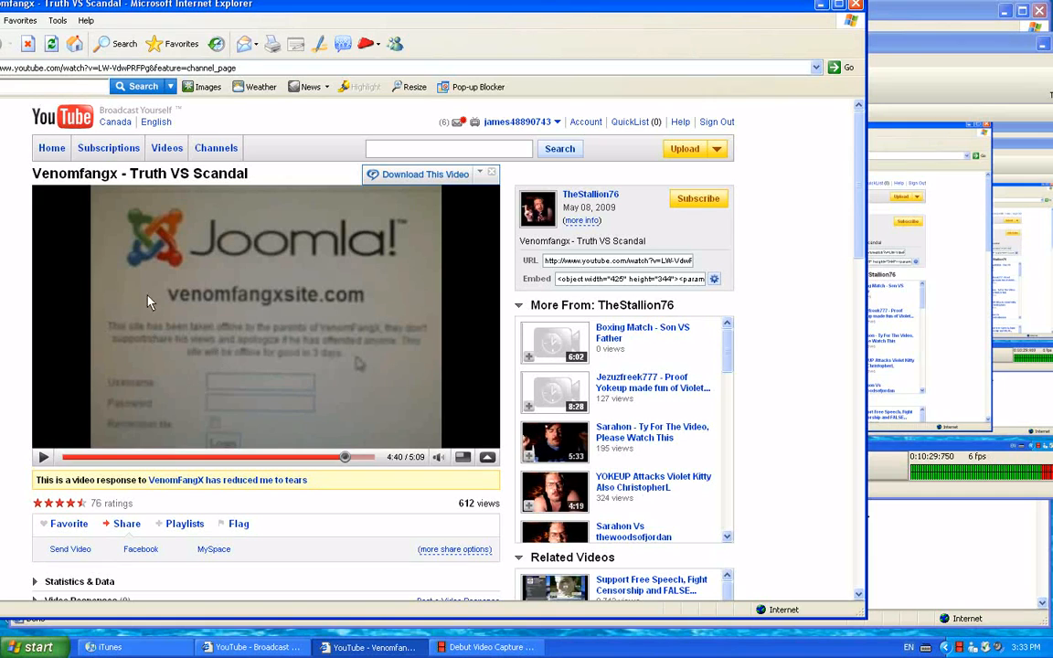
left_click(487, 646)
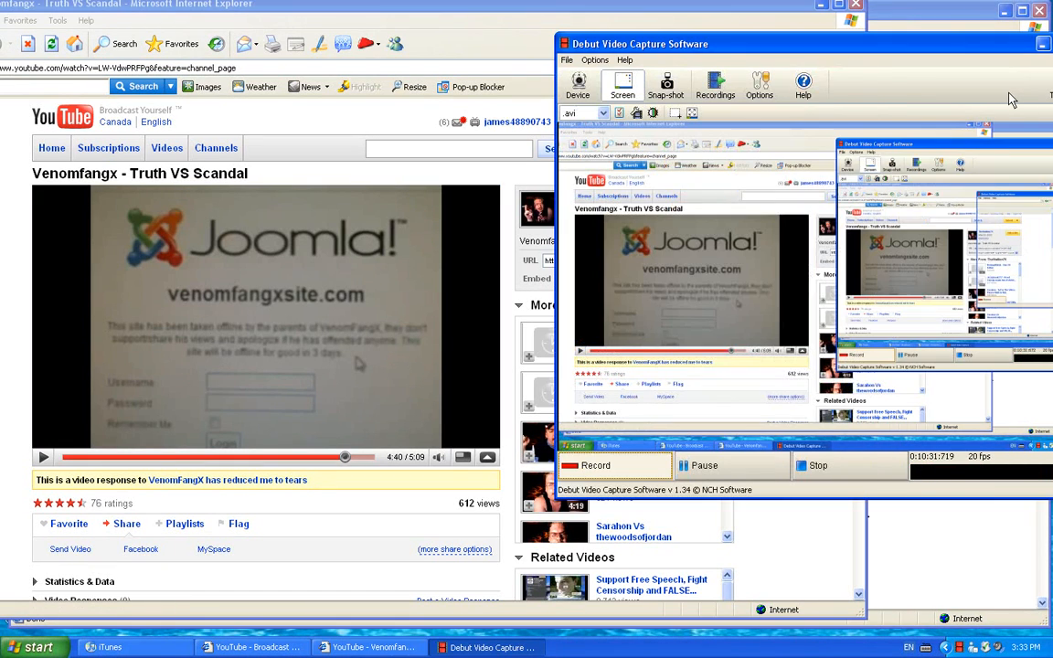